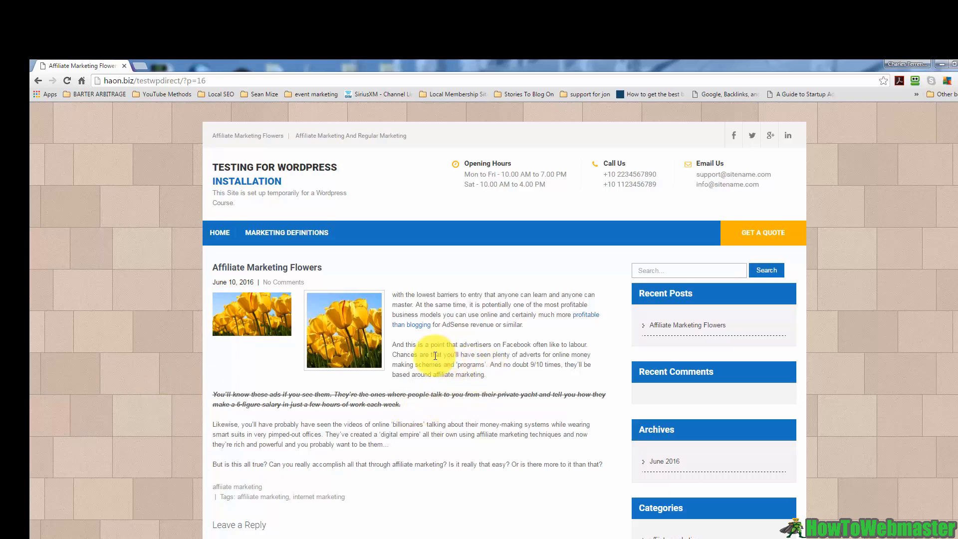
- Scroll down the Affiliate Marketing Flowers post to the Leave a Reply form
scroll(down, 3)
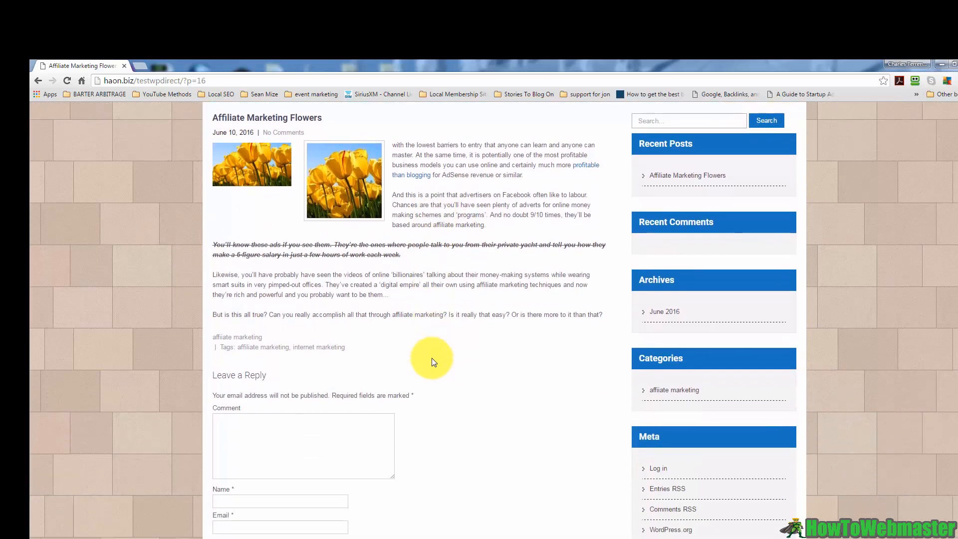
scroll(up, 3)
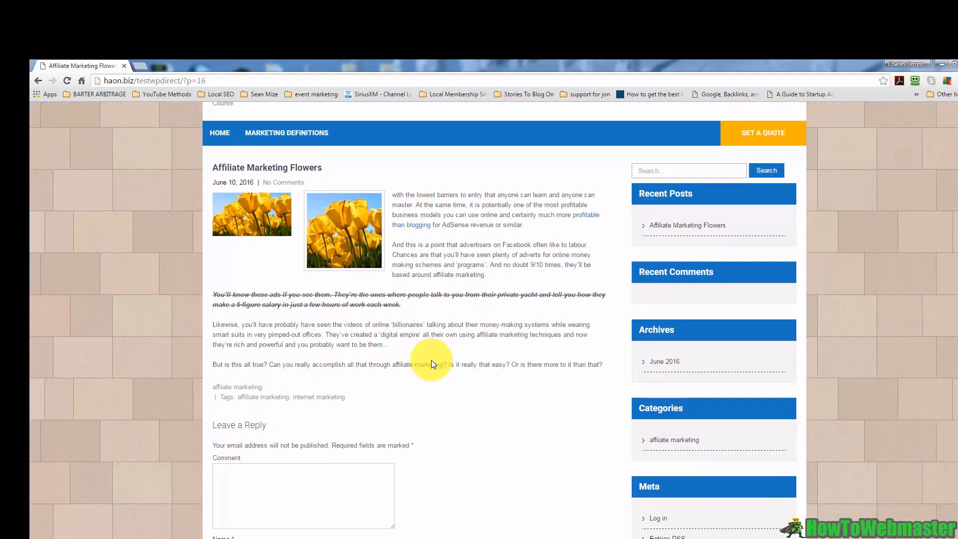
scroll(down, 3)
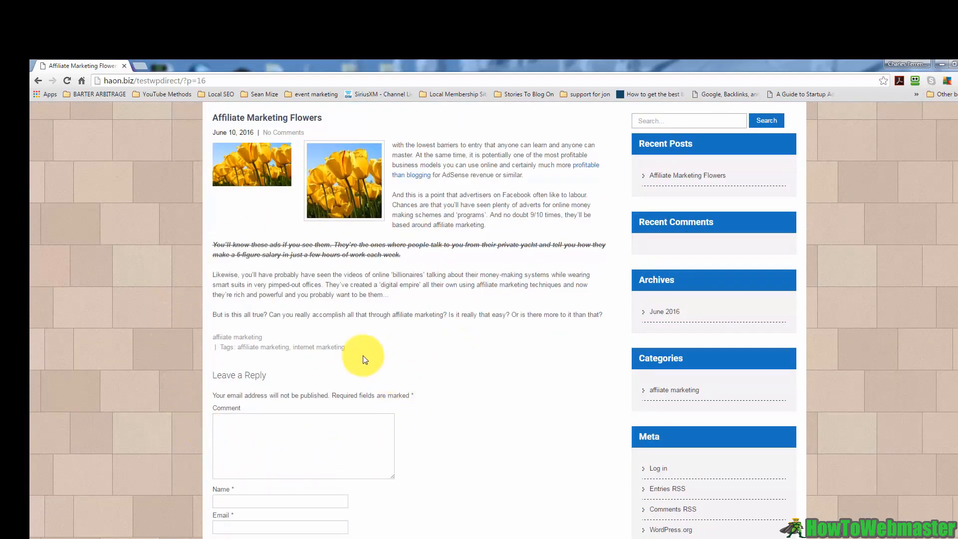
scroll(down, 3)
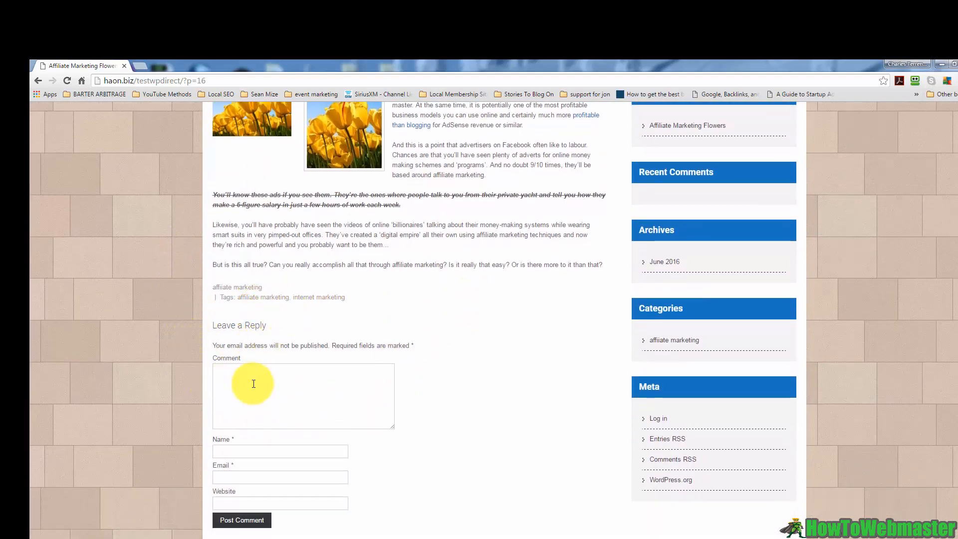
mouse_move(253, 373)
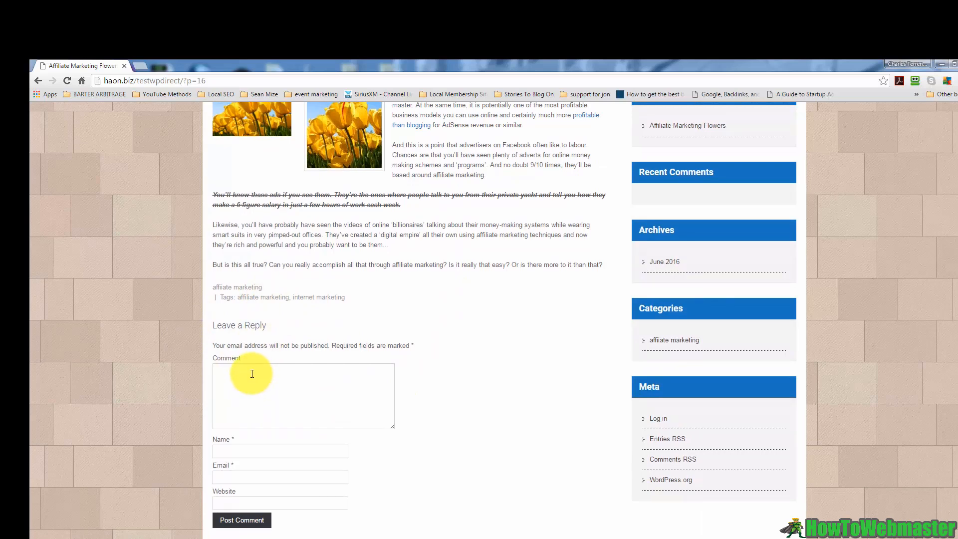
mouse_move(248, 367)
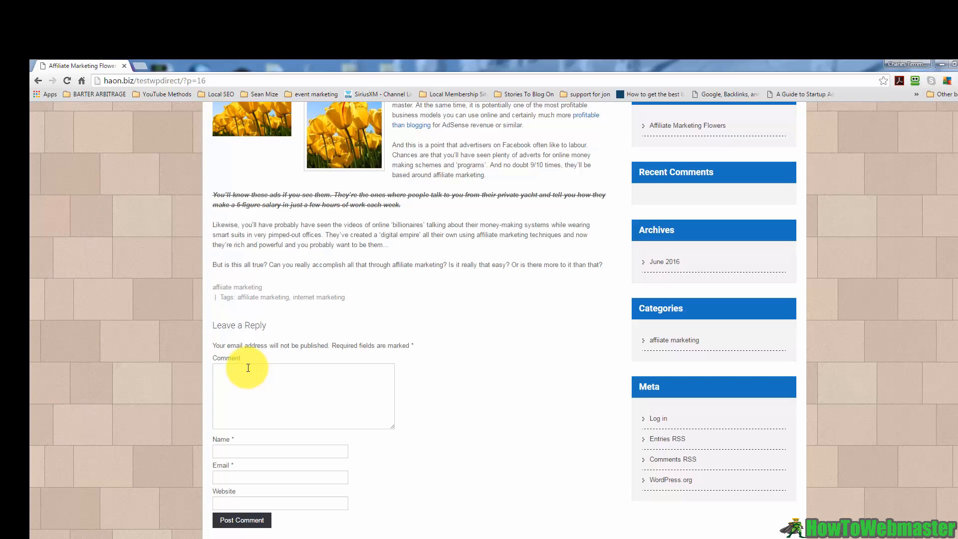
- Comment 'I never did associate flowers with affiliate marketing. Are you doing well promoting...' and move to Name
text(I never did associate flowers with affiliate marketing.  Are you doing well promoting them?  What kinds of considerations did you face?)
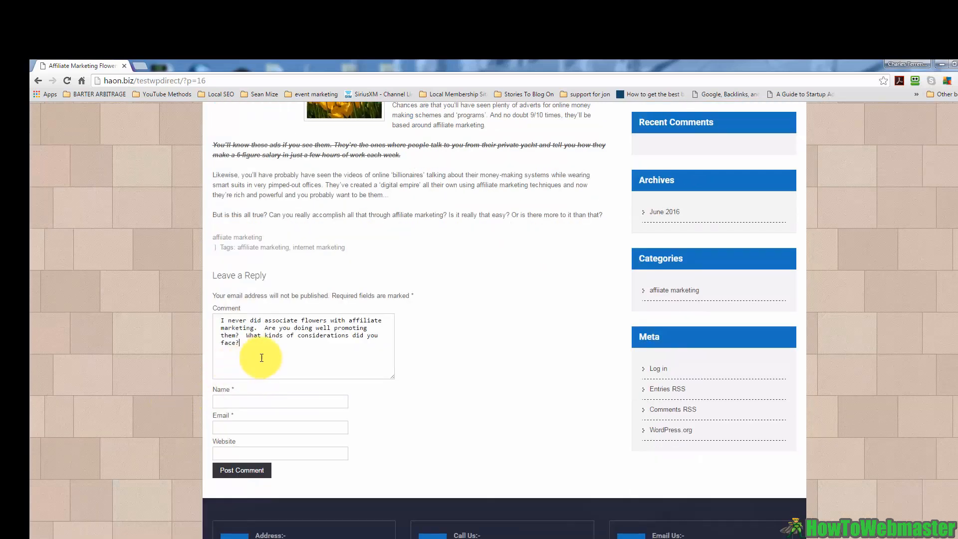
mouse_move(266, 315)
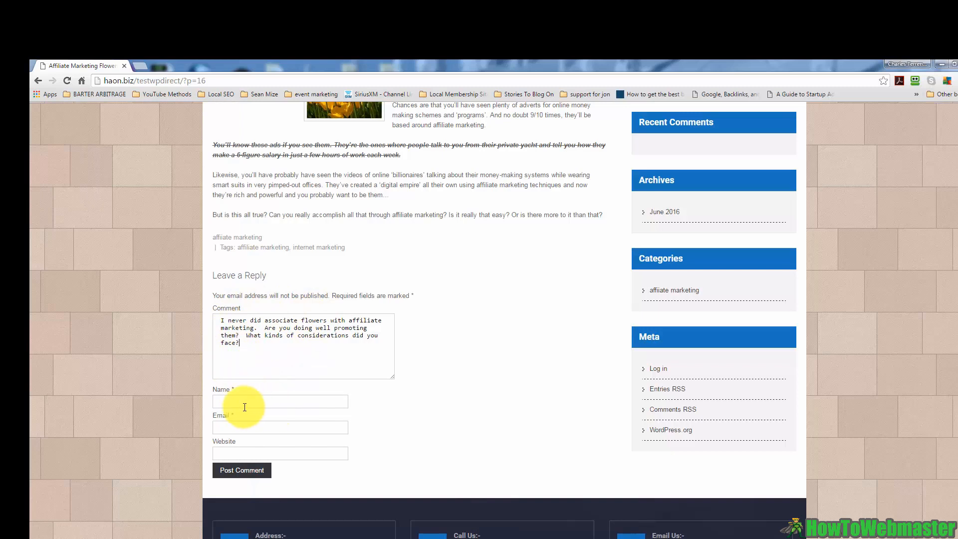
mouse_move(211, 403)
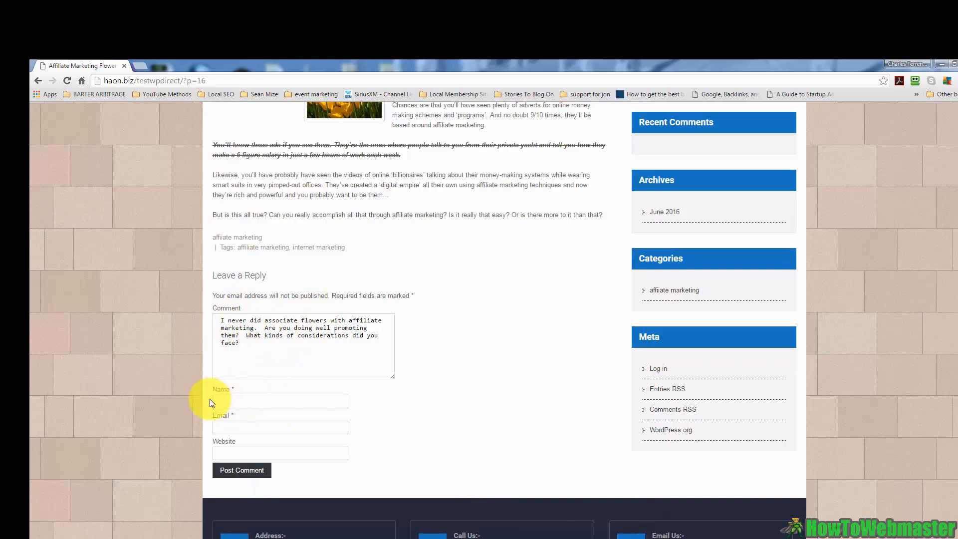
click(242, 470)
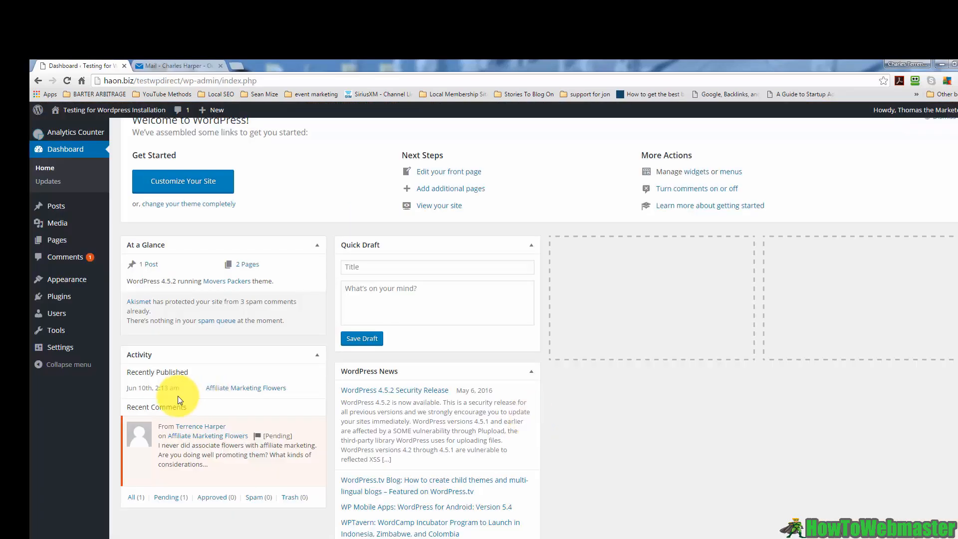
mouse_move(55, 282)
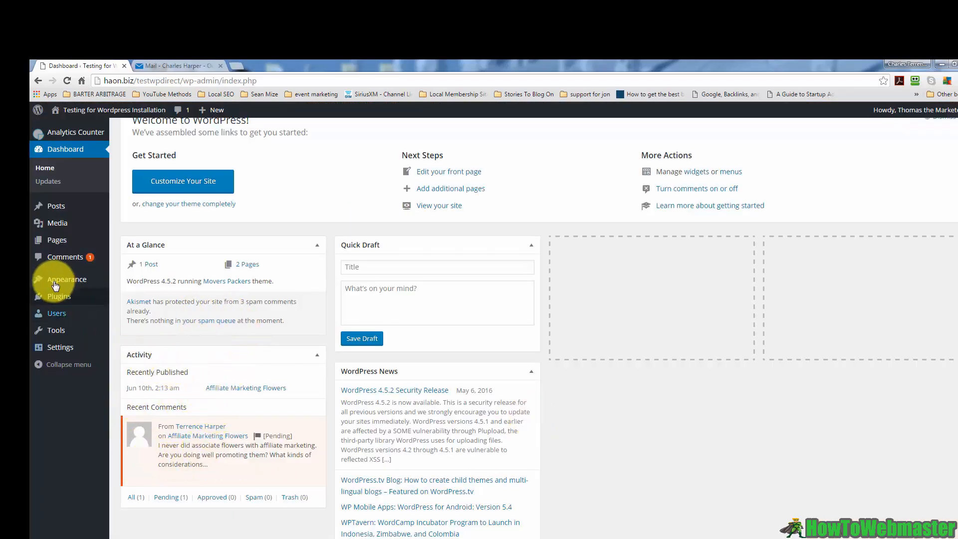
mouse_move(90, 267)
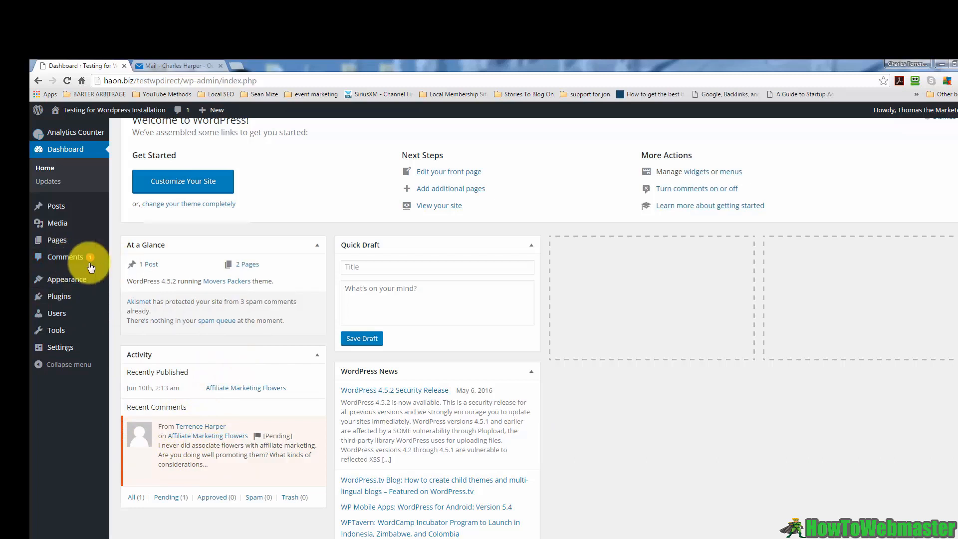
- Go to Comments in the admin sidebar
click(65, 256)
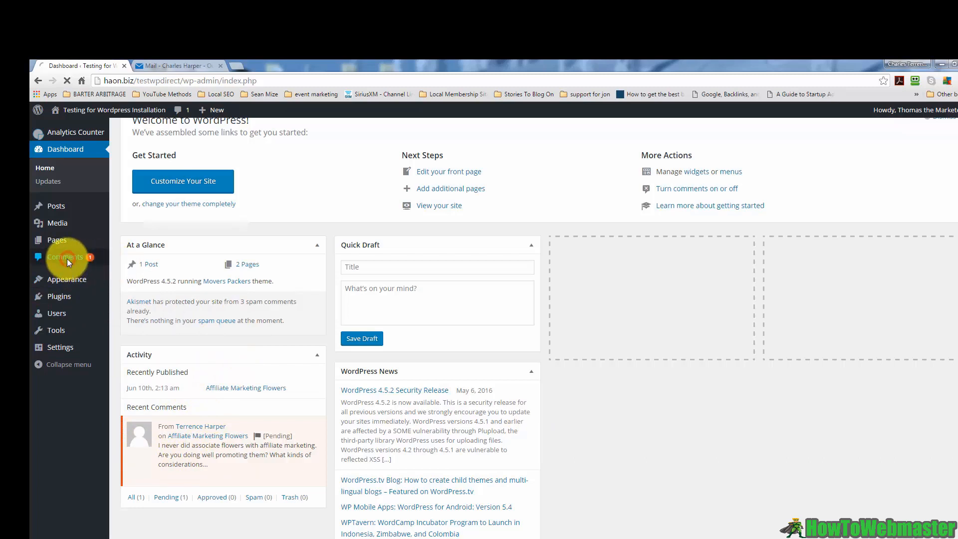
- Open the comments list and approve the visitor's pending flowers comment
click(65, 256)
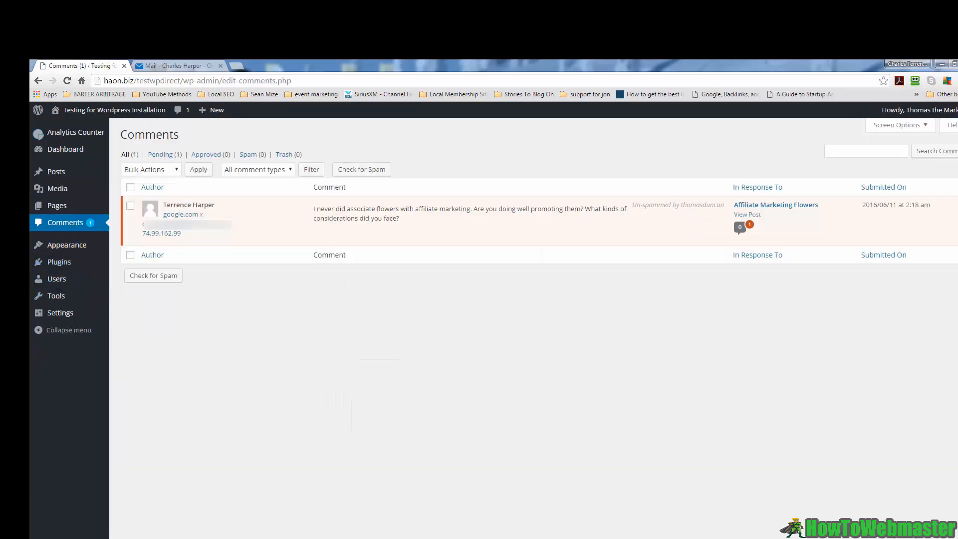
mouse_move(257, 245)
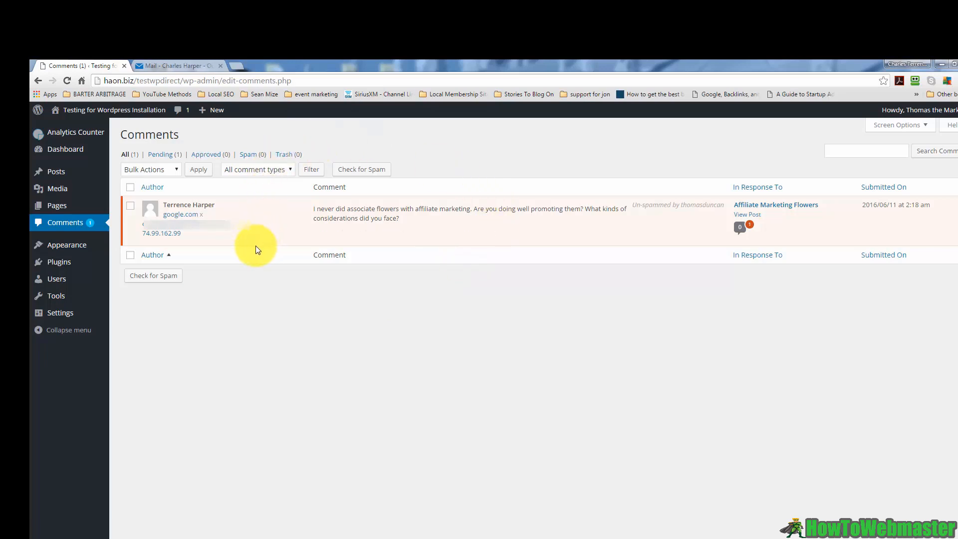
mouse_move(330, 235)
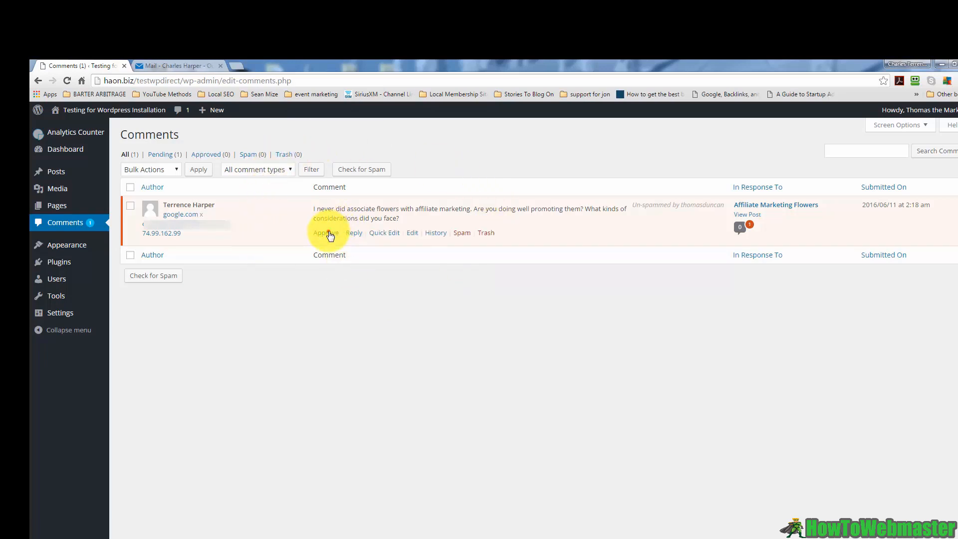
click(324, 232)
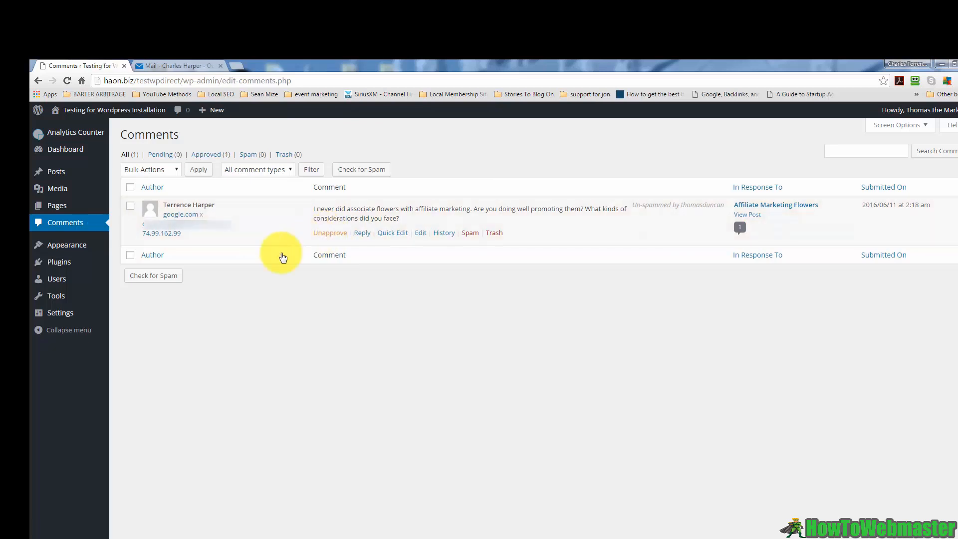
mouse_move(362, 205)
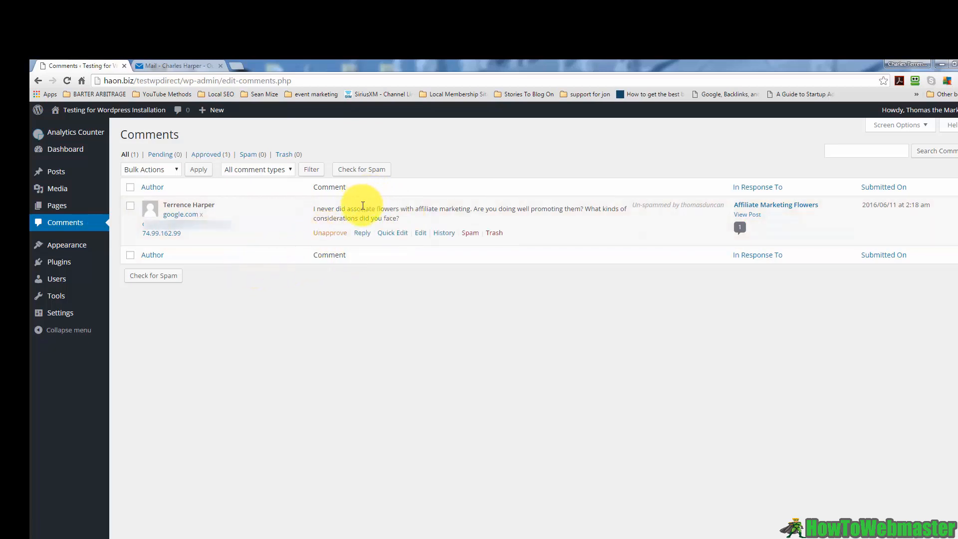
mouse_move(303, 214)
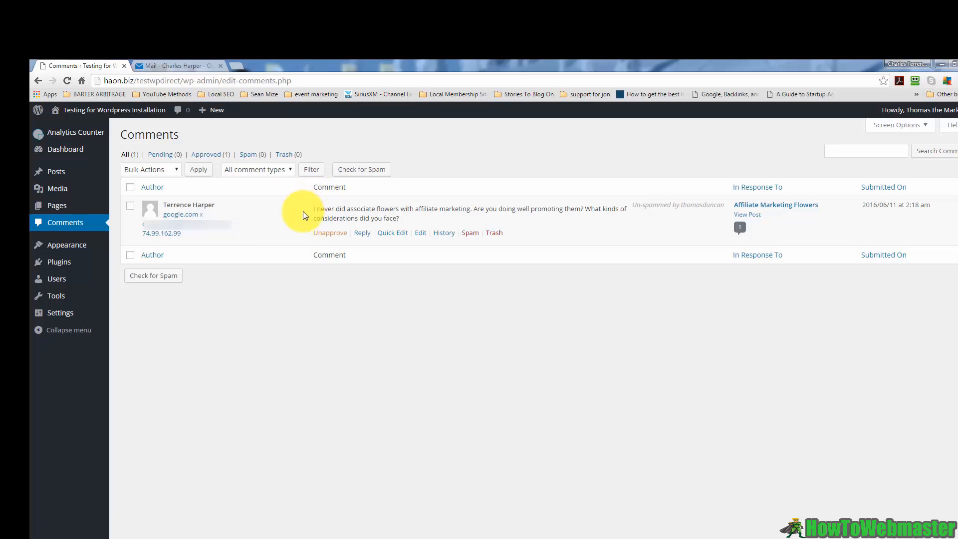
mouse_move(283, 282)
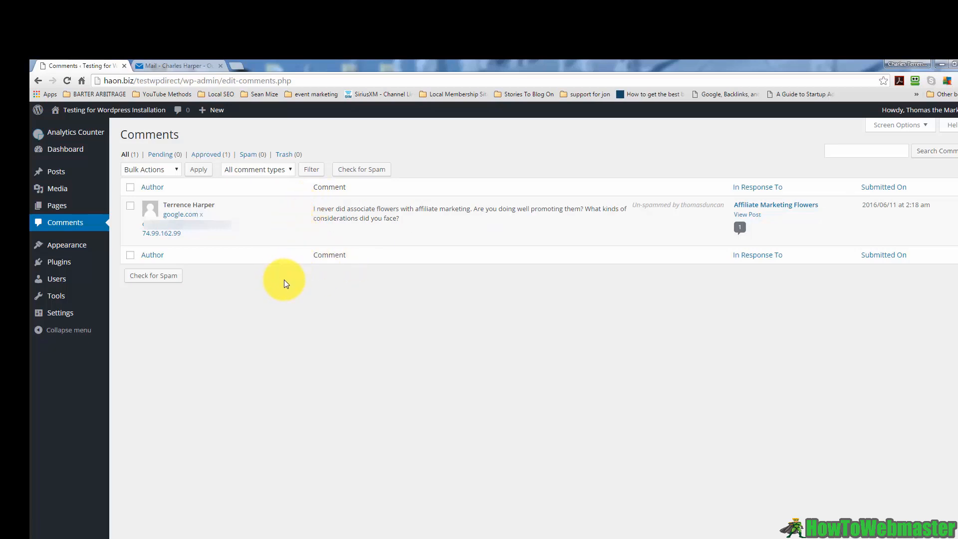
mouse_move(351, 276)
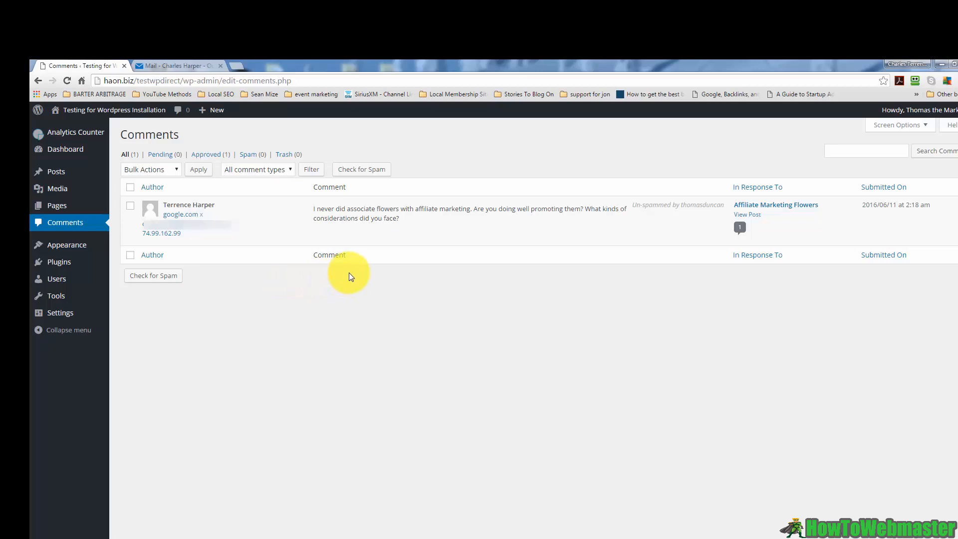
mouse_move(363, 235)
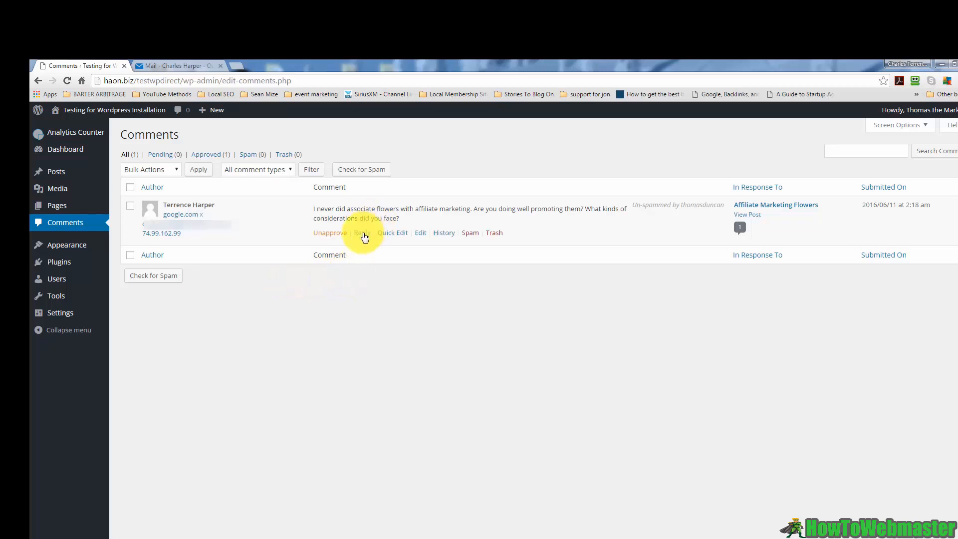
- Start a reply and type 'I agree. affiliate marketing is great.'
click(360, 232)
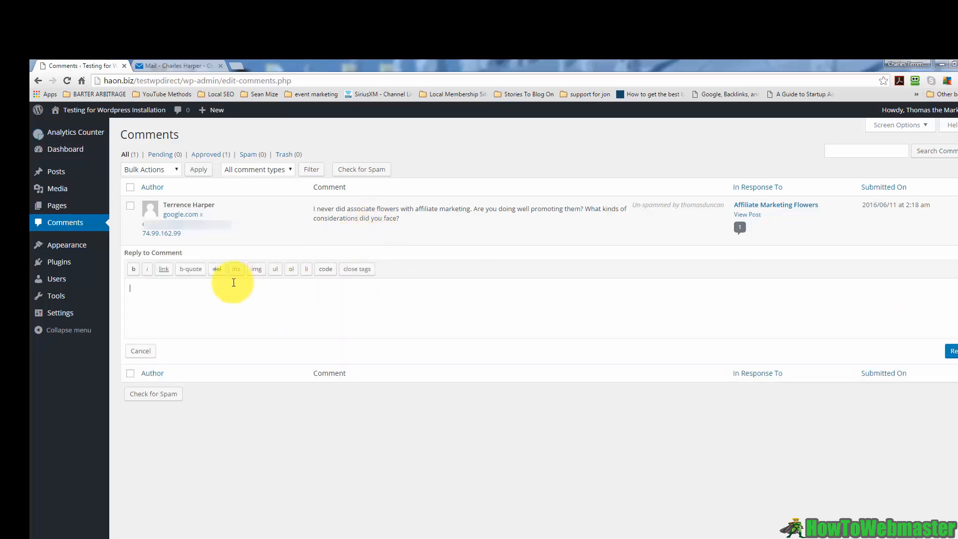
text(I agree.)
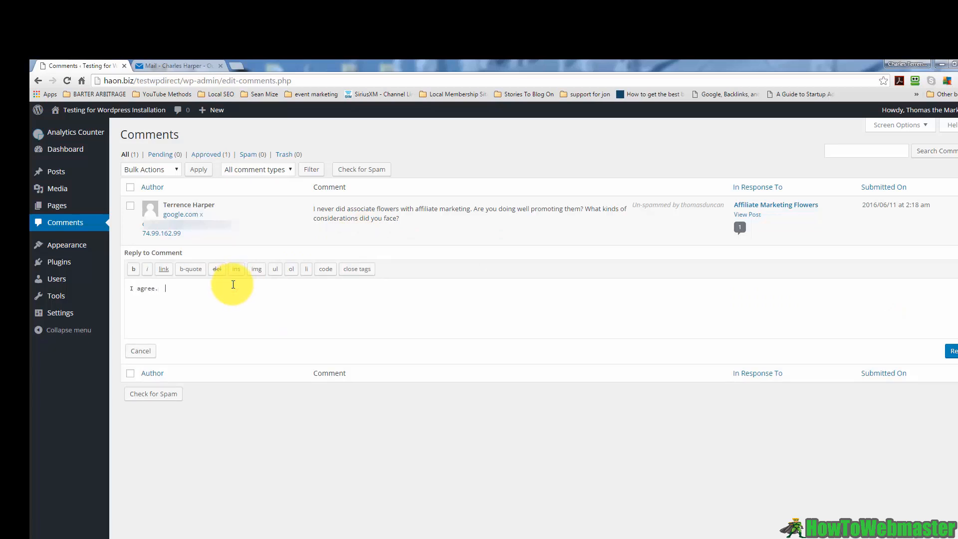
text(affiliate j)
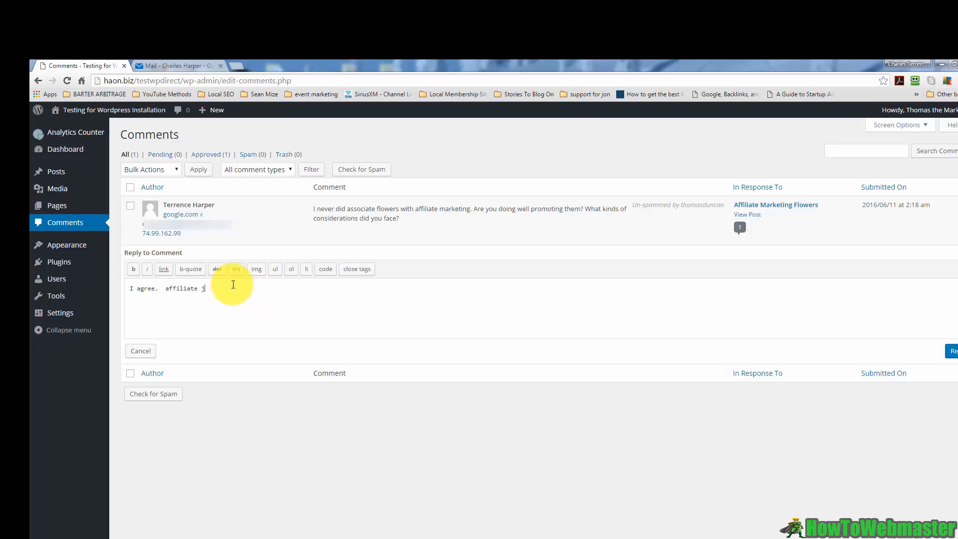
text(marketing is great.)
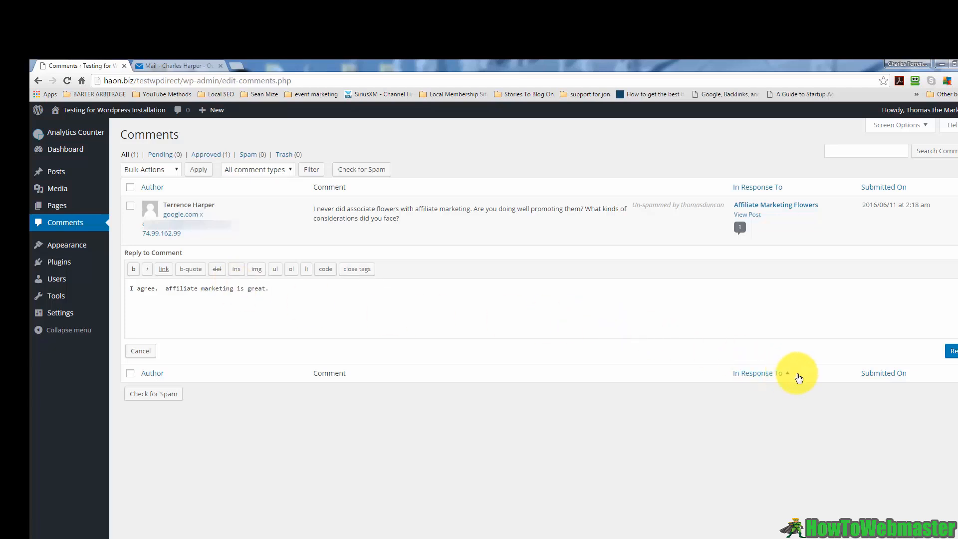
- Submit the reply 'I agree. affiliate marketing is great.' to the visitor's comment
click(953, 351)
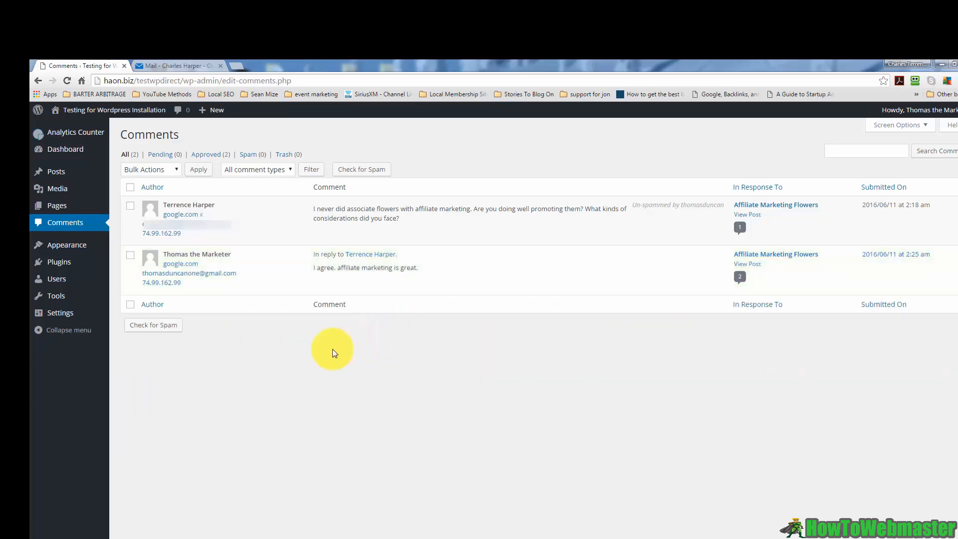
mouse_move(362, 298)
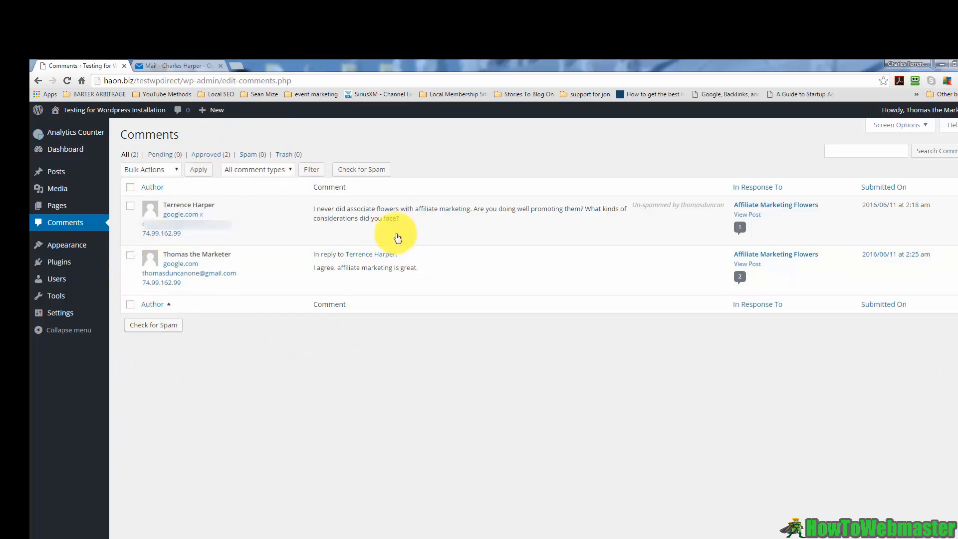
mouse_move(227, 377)
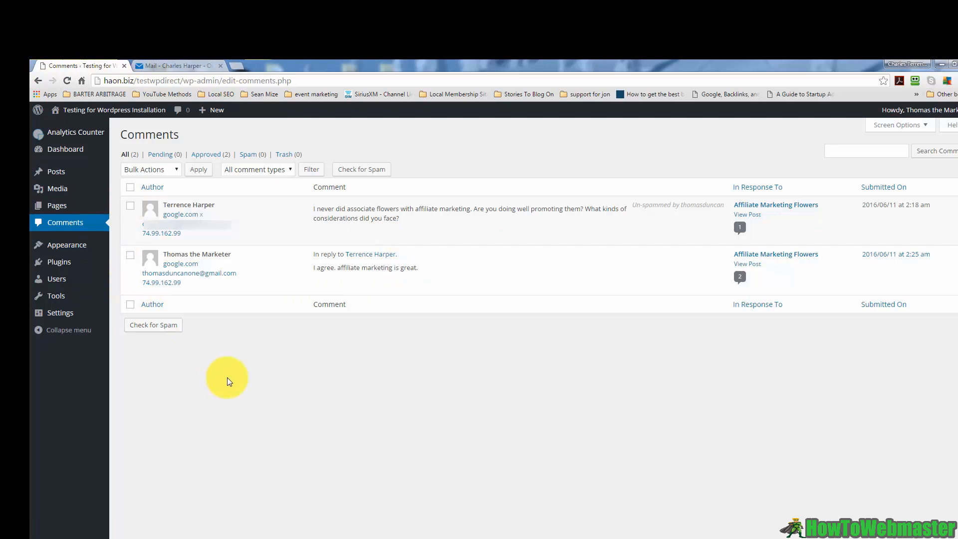